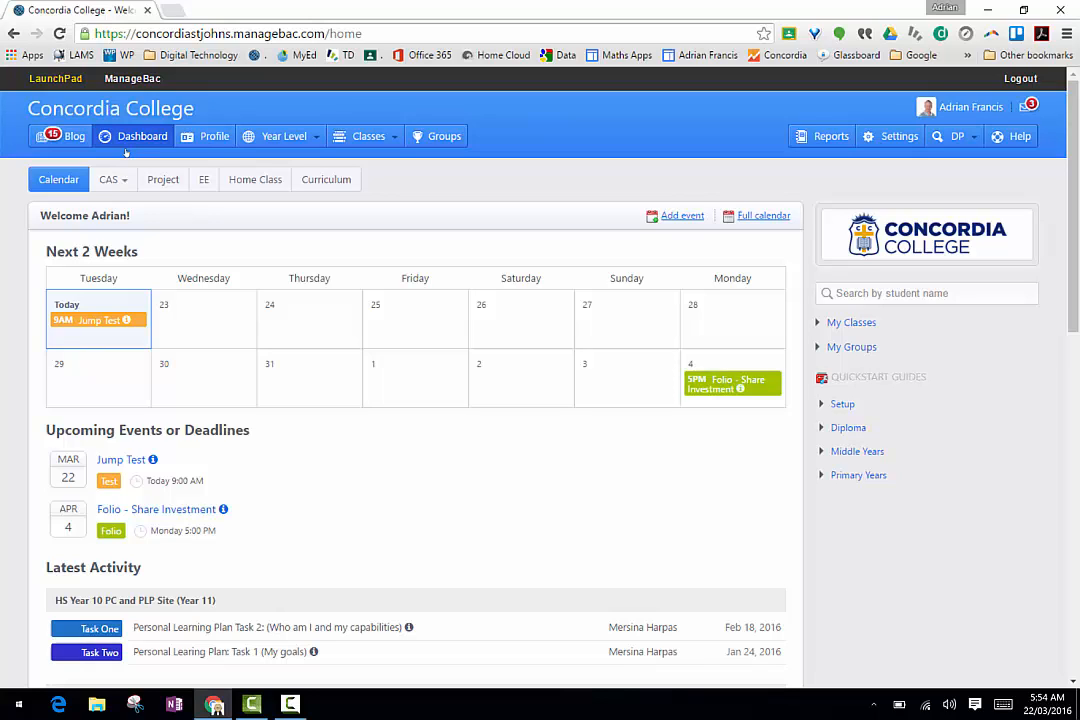
# Step: Choose the Test Case Reporting (Year 10) class from the Classes list
pyautogui.click(368, 136)
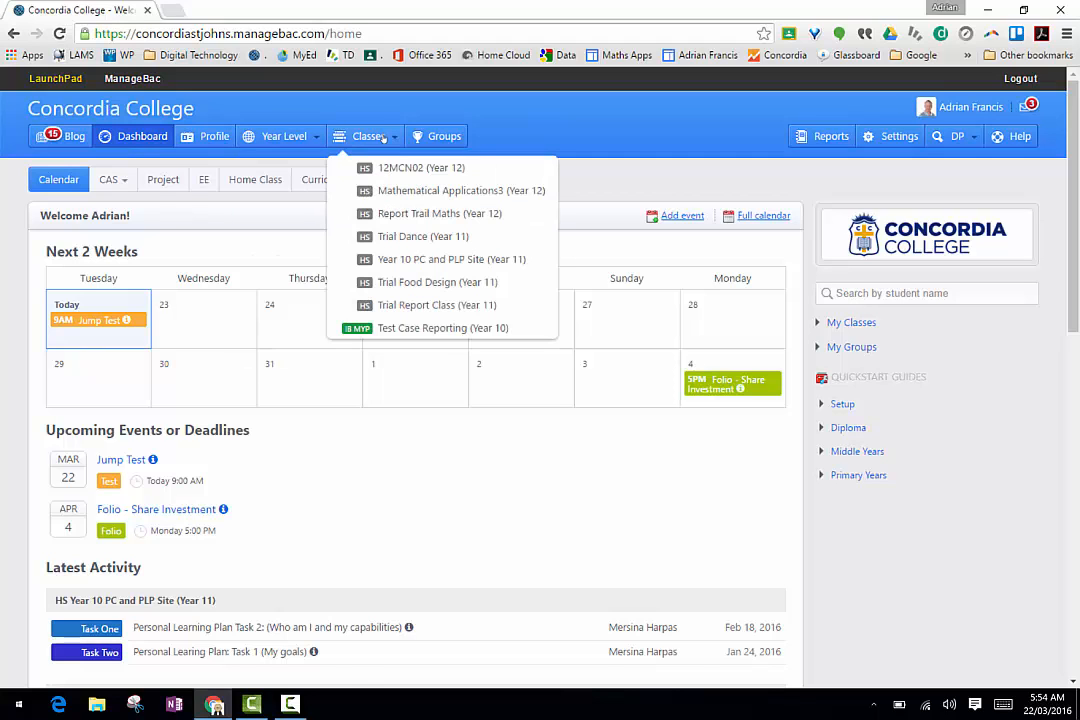
pyautogui.moveTo(436, 280)
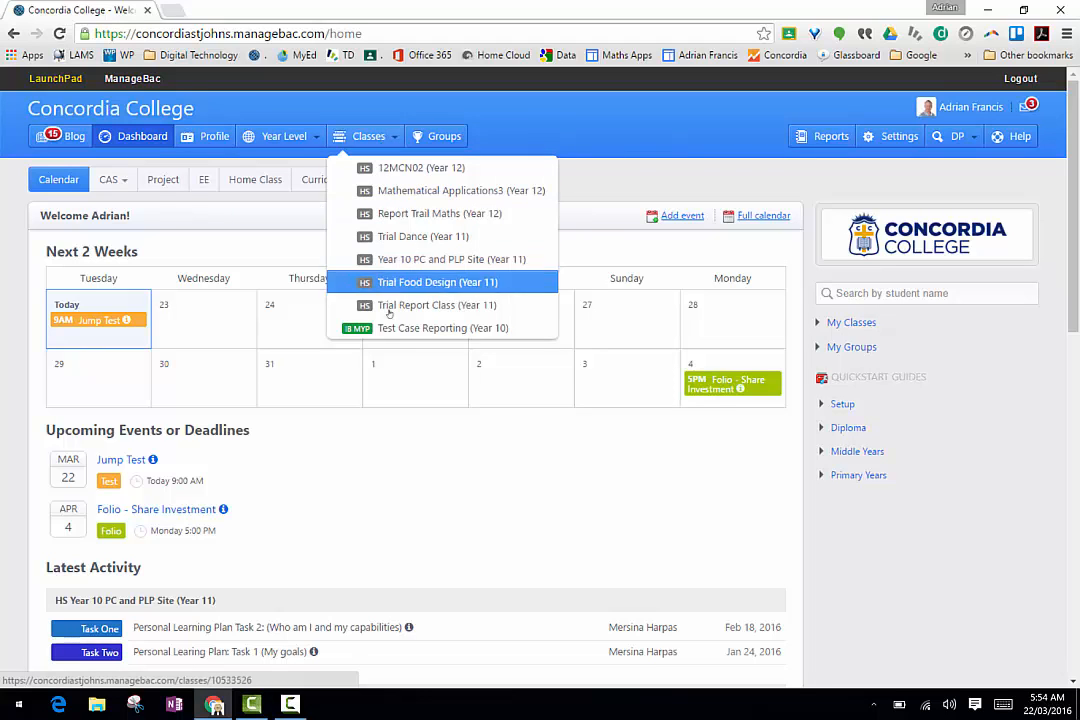
pyautogui.moveTo(444, 328)
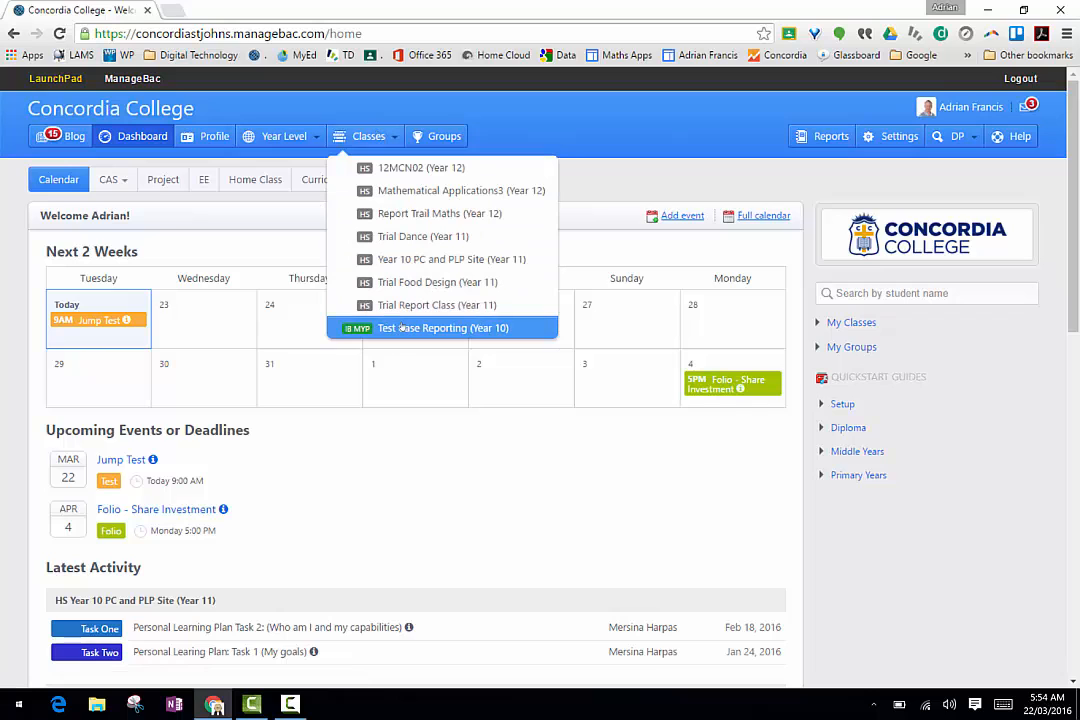
pyautogui.click(444, 328)
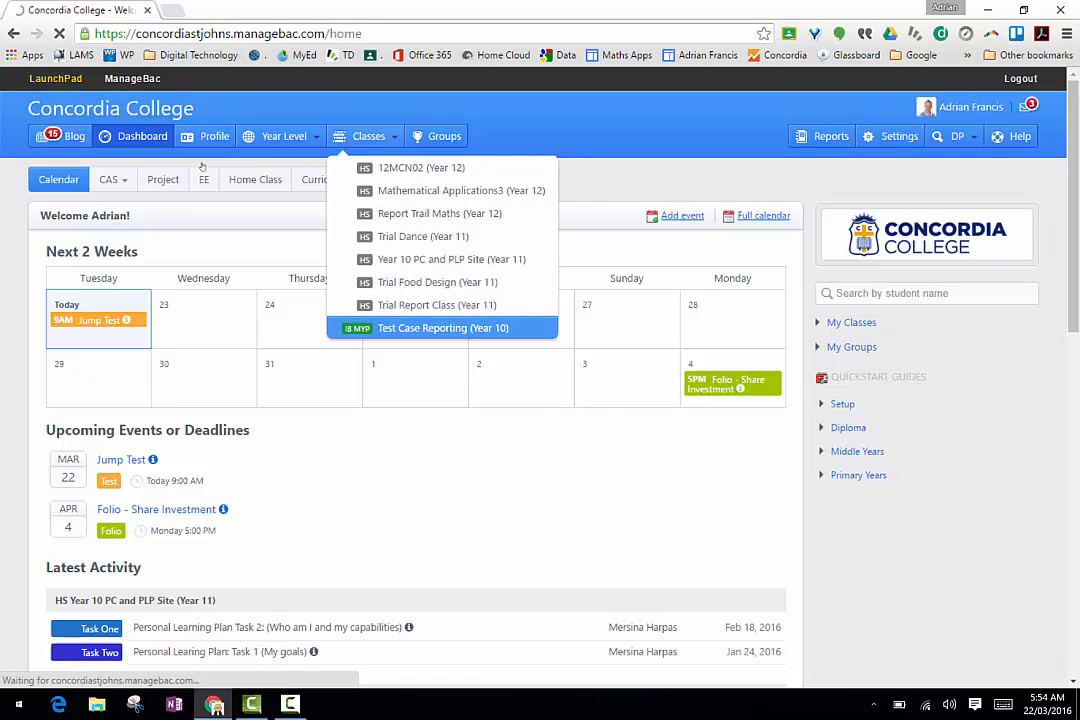
# Step: Show the class's Term One task list via the Tasks section
pyautogui.click(444, 328)
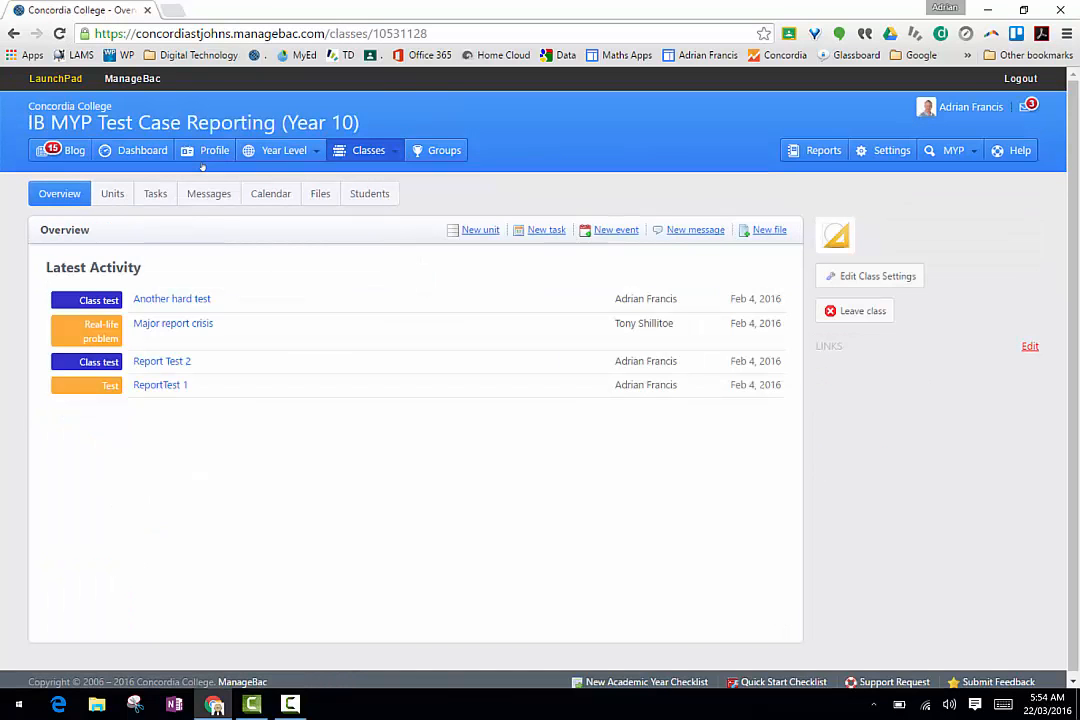
pyautogui.moveTo(210, 348)
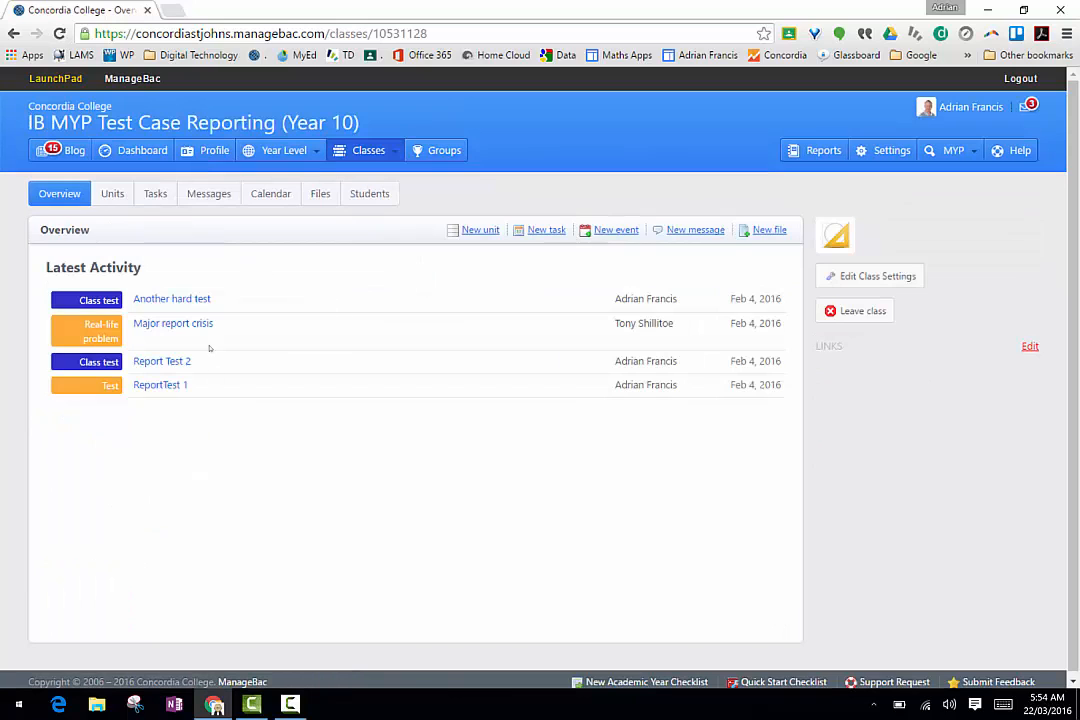
pyautogui.moveTo(376, 432)
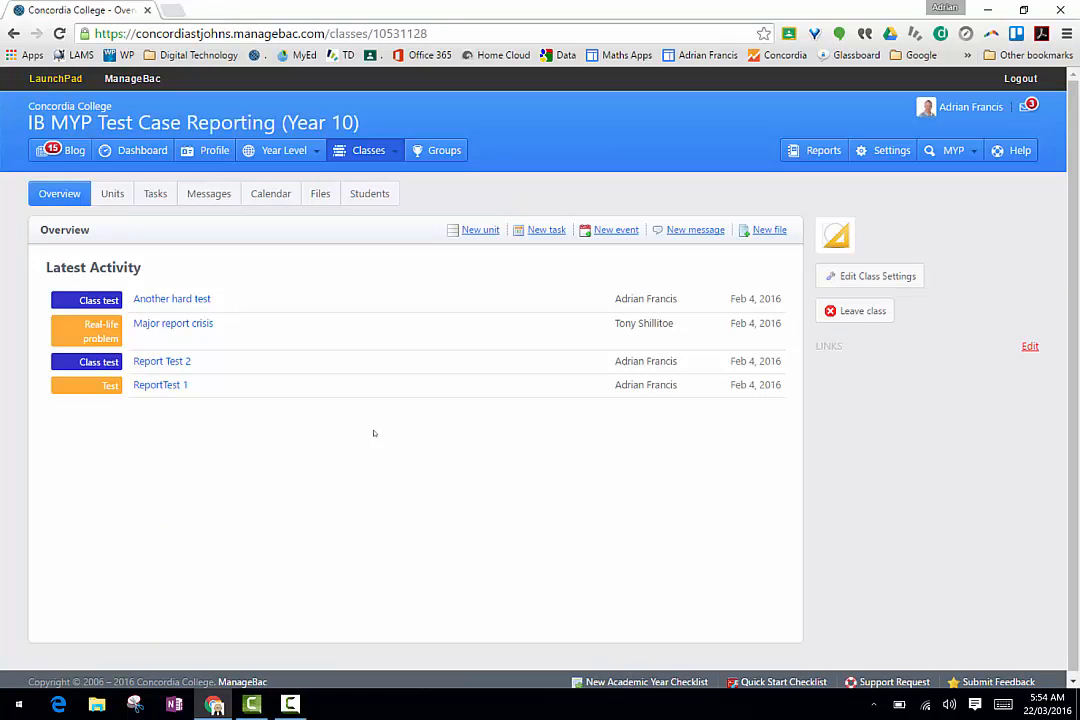
pyautogui.click(156, 192)
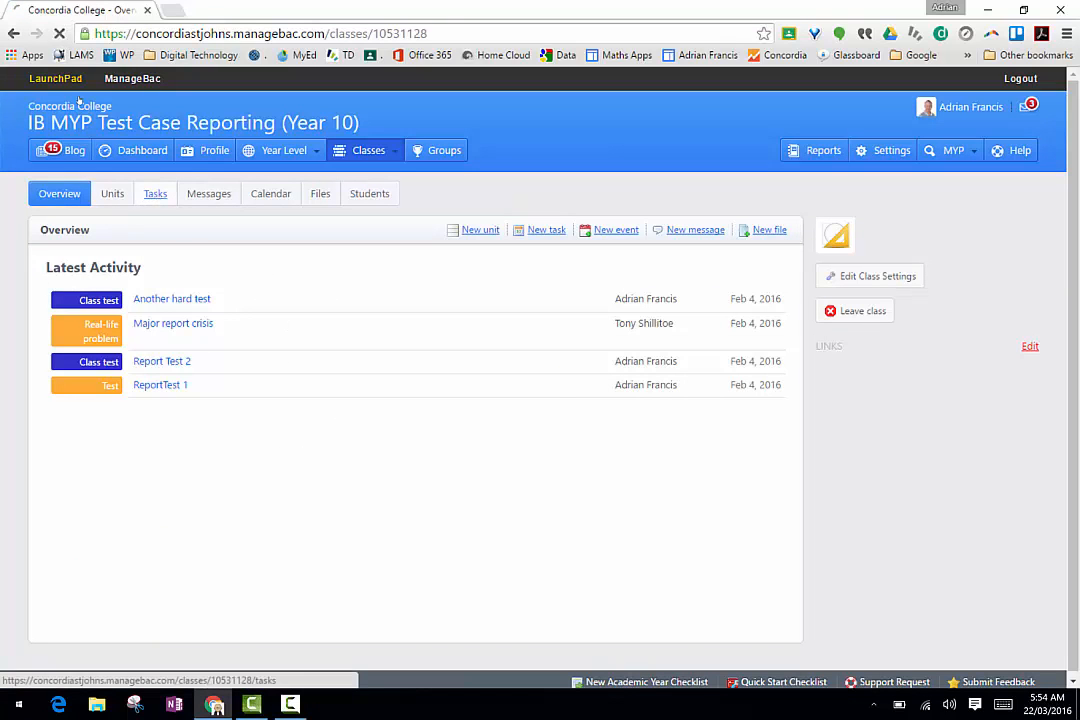
pyautogui.click(156, 192)
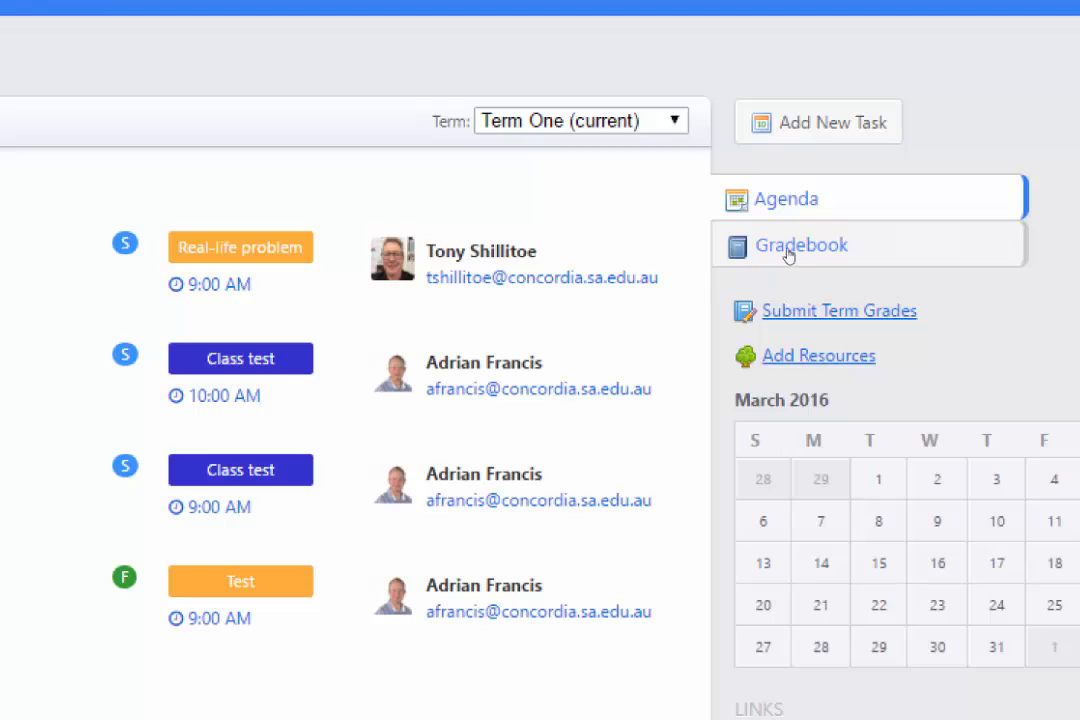
pyautogui.moveTo(800, 316)
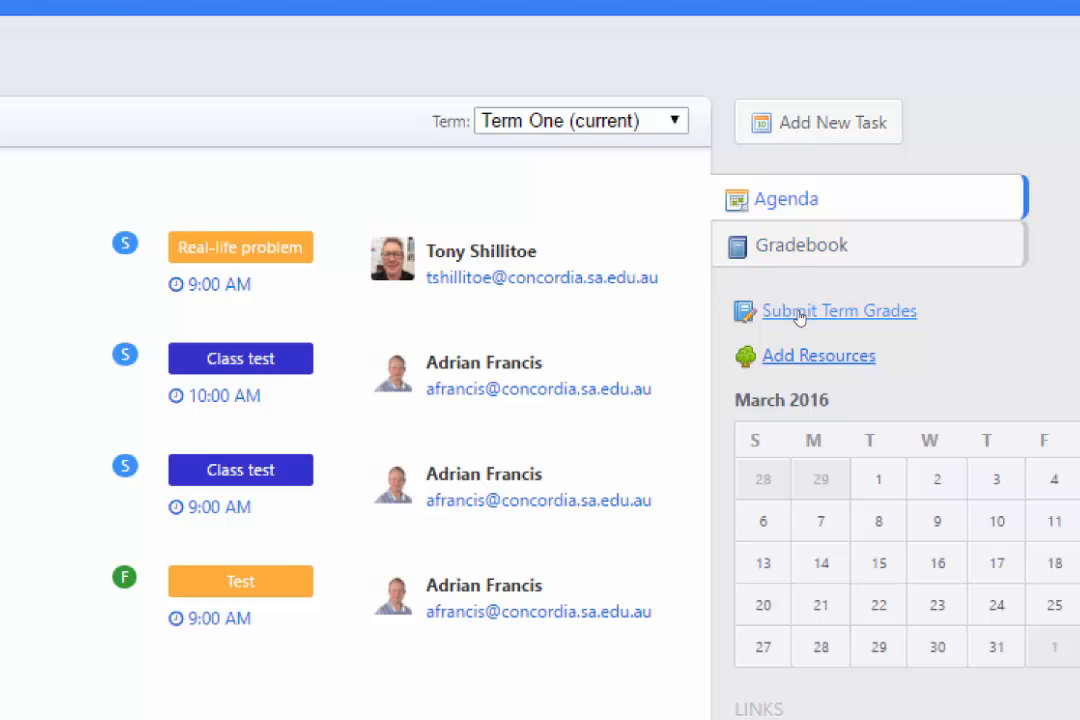
pyautogui.moveTo(20, 16)
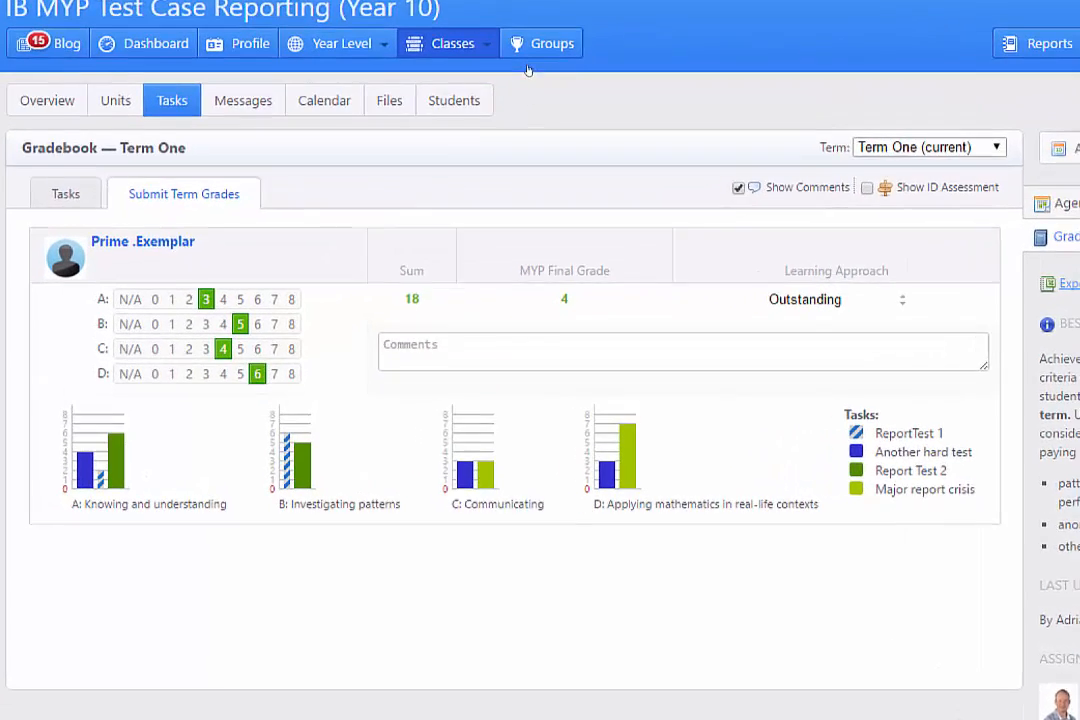
# Step: Hide the comments box on the Term One grade submission page
pyautogui.scroll(-3)
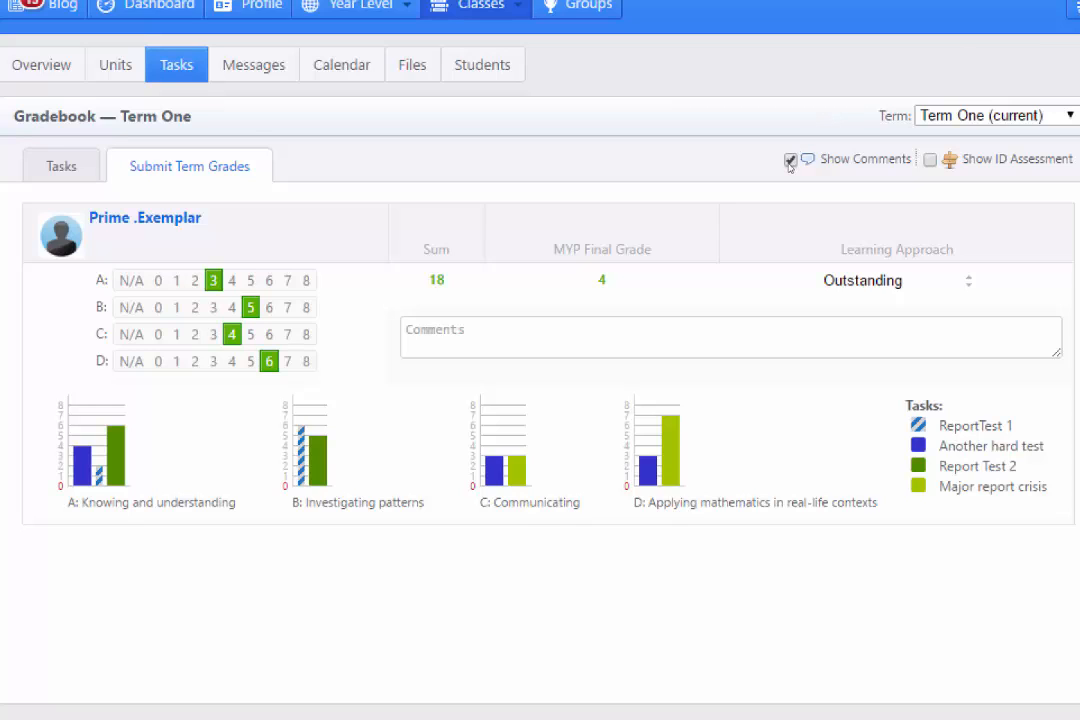
pyautogui.click(790, 160)
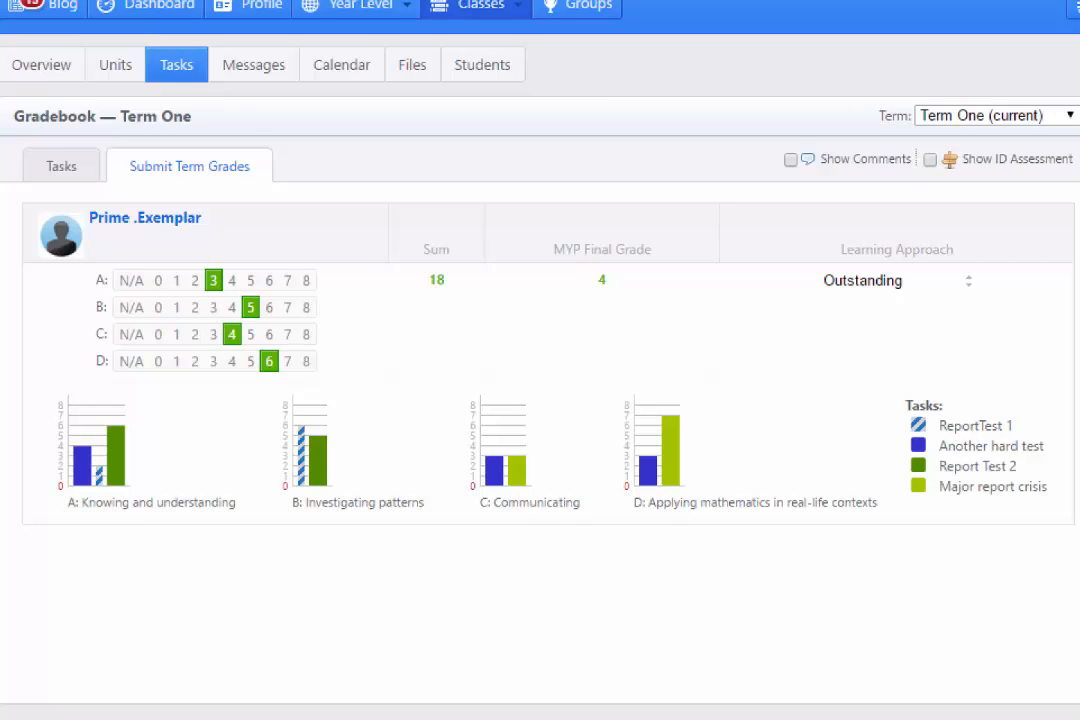
# Step: Show the comments box again with the Show Comments option
pyautogui.click(792, 160)
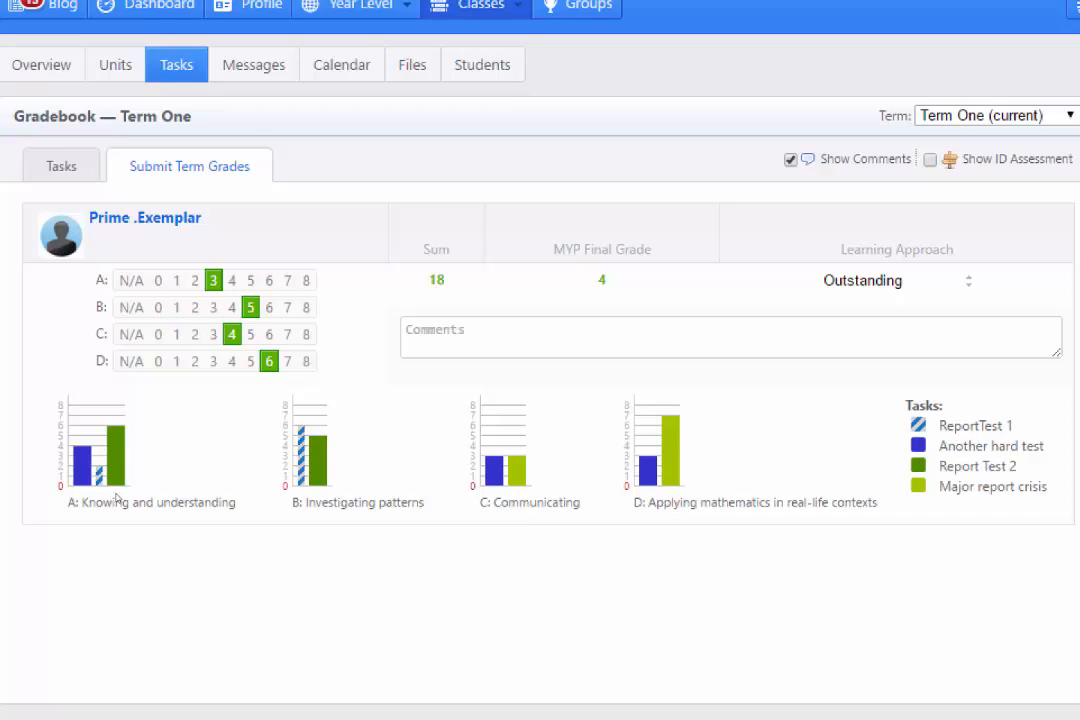
pyautogui.moveTo(532, 496)
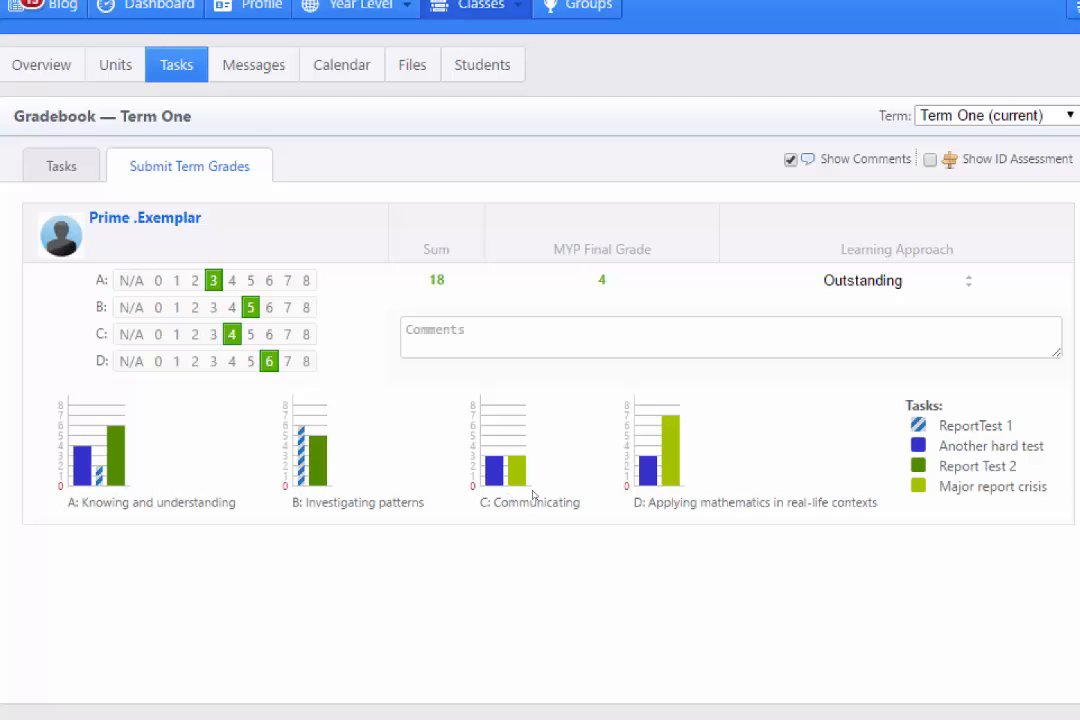
pyautogui.moveTo(500, 512)
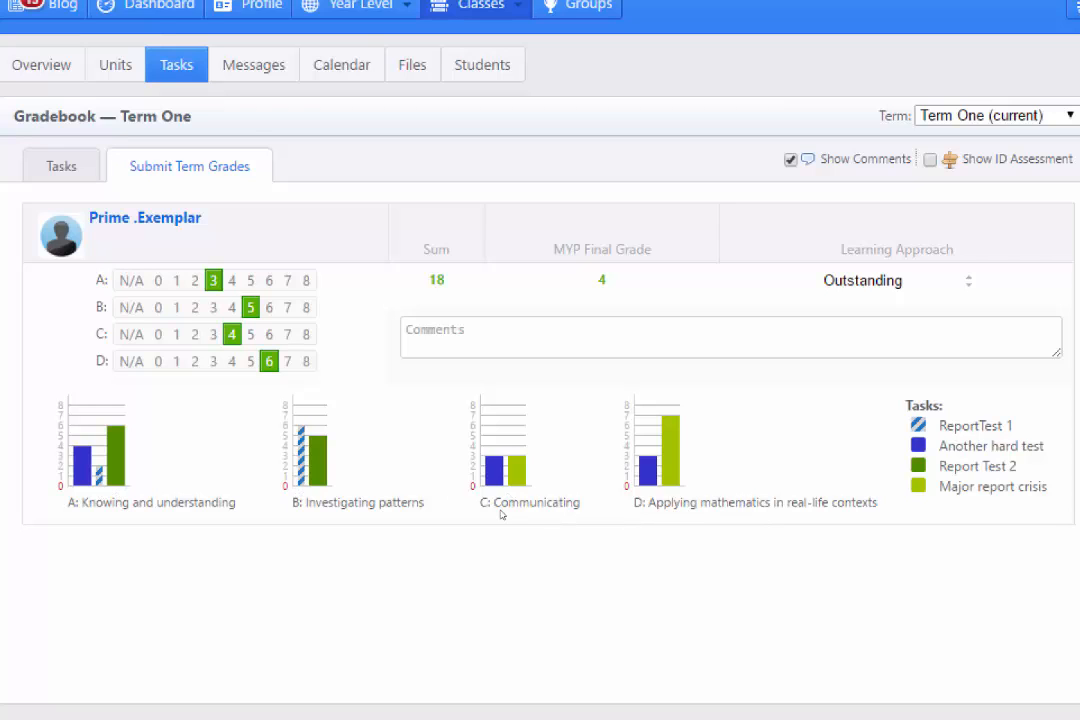
pyautogui.moveTo(272, 330)
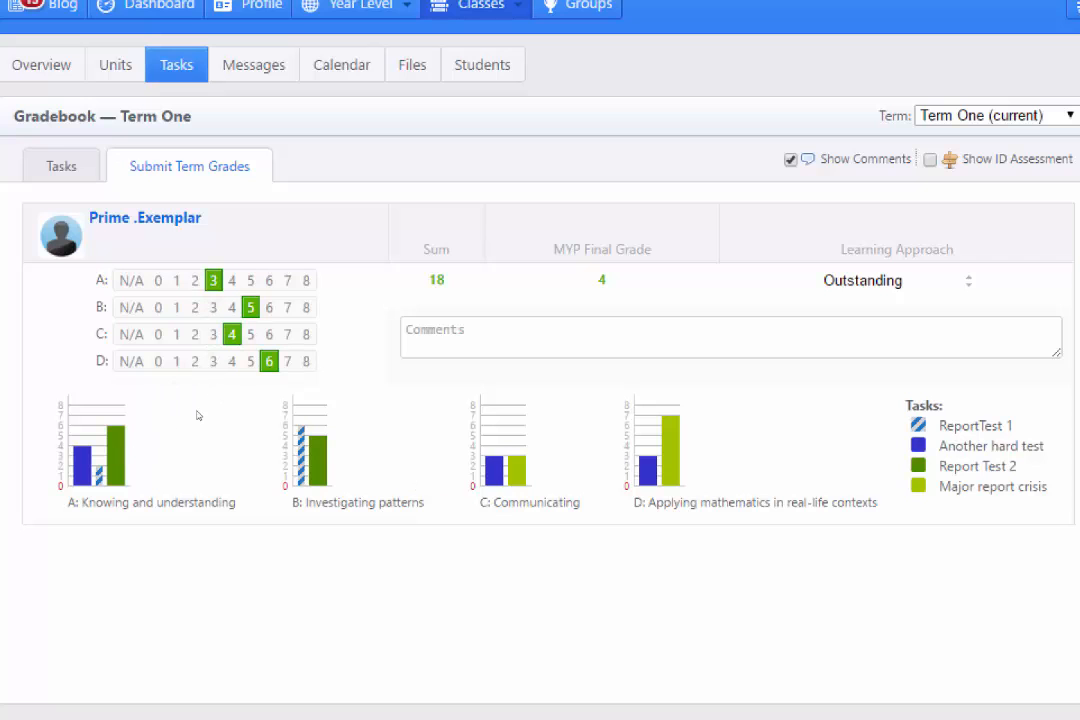
pyautogui.moveTo(162, 436)
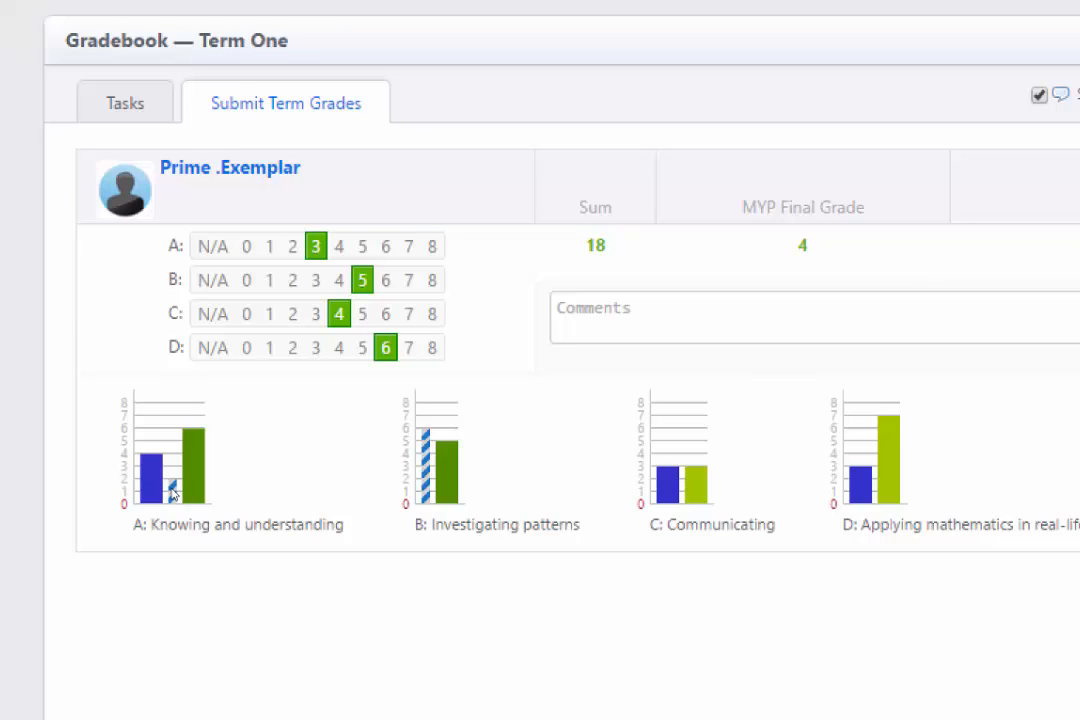
pyautogui.moveTo(192, 476)
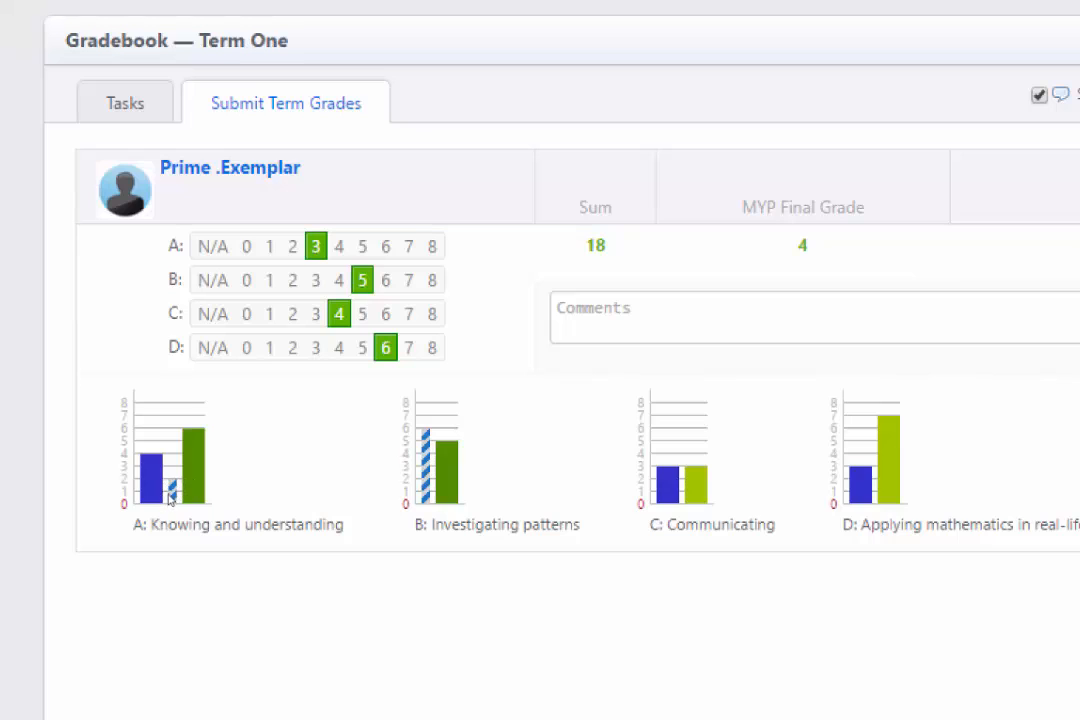
pyautogui.moveTo(174, 500)
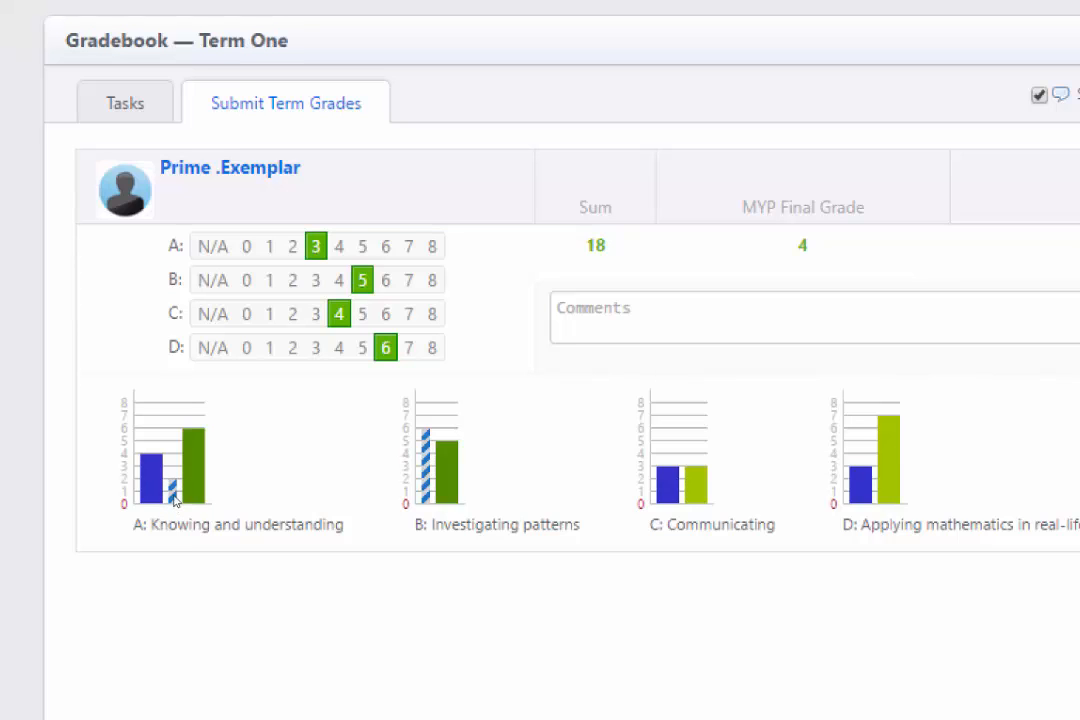
pyautogui.moveTo(296, 268)
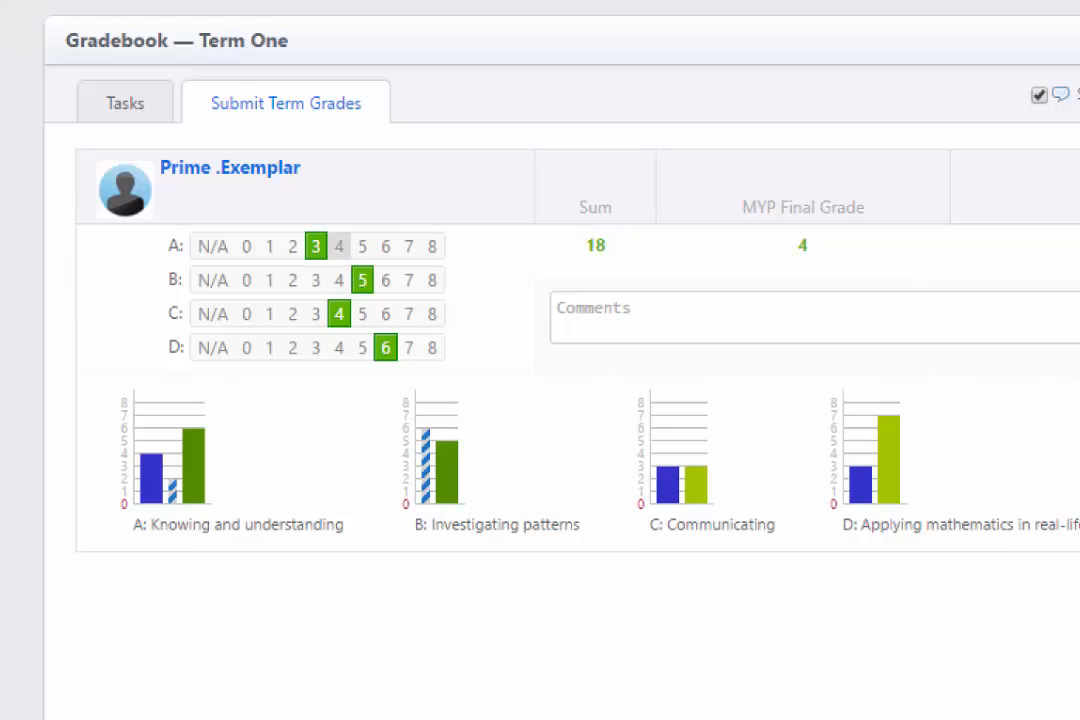
# Step: Set criterion A to level 4 and criterion D to level 5, total 18
pyautogui.click(340, 246)
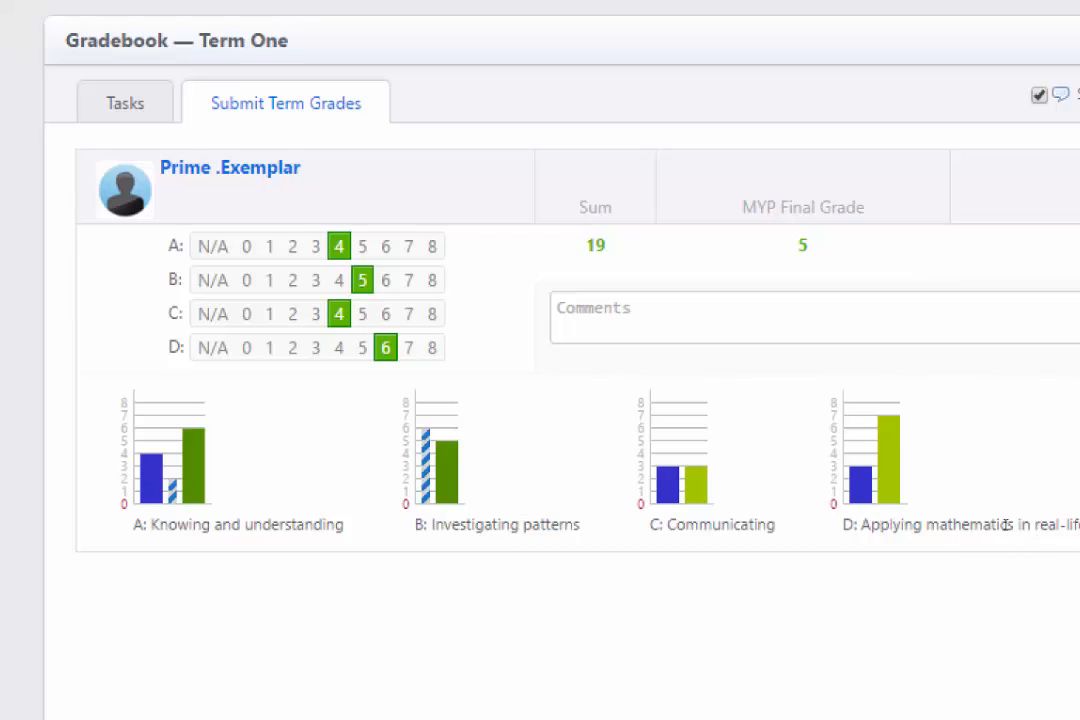
pyautogui.moveTo(670, 460)
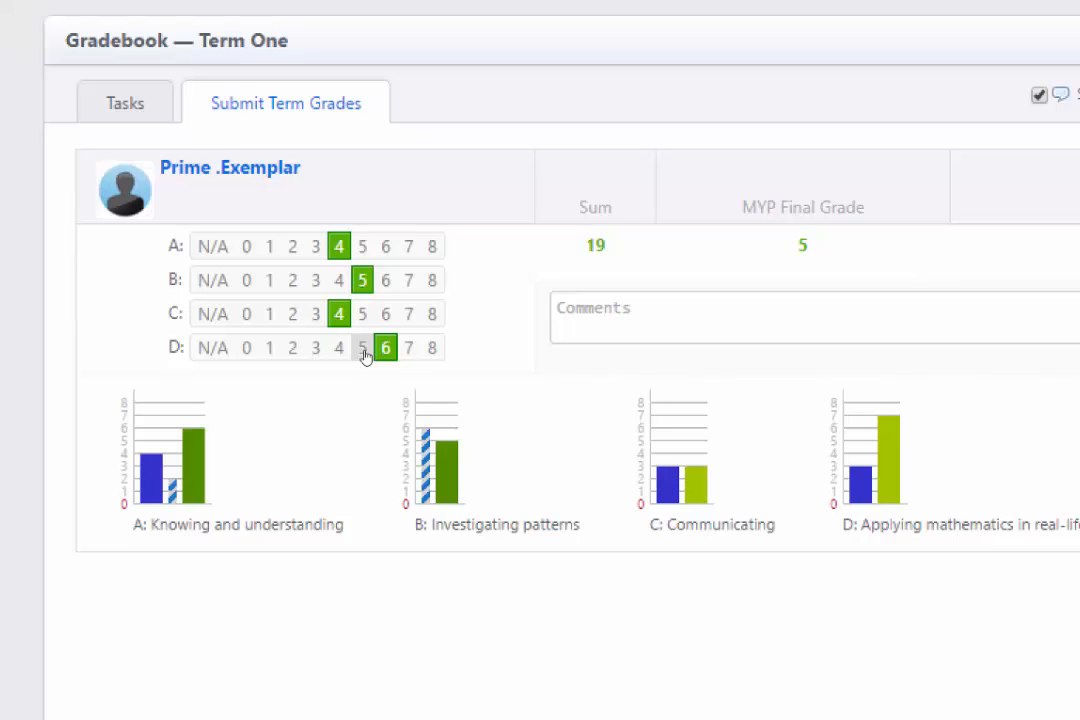
pyautogui.click(362, 348)
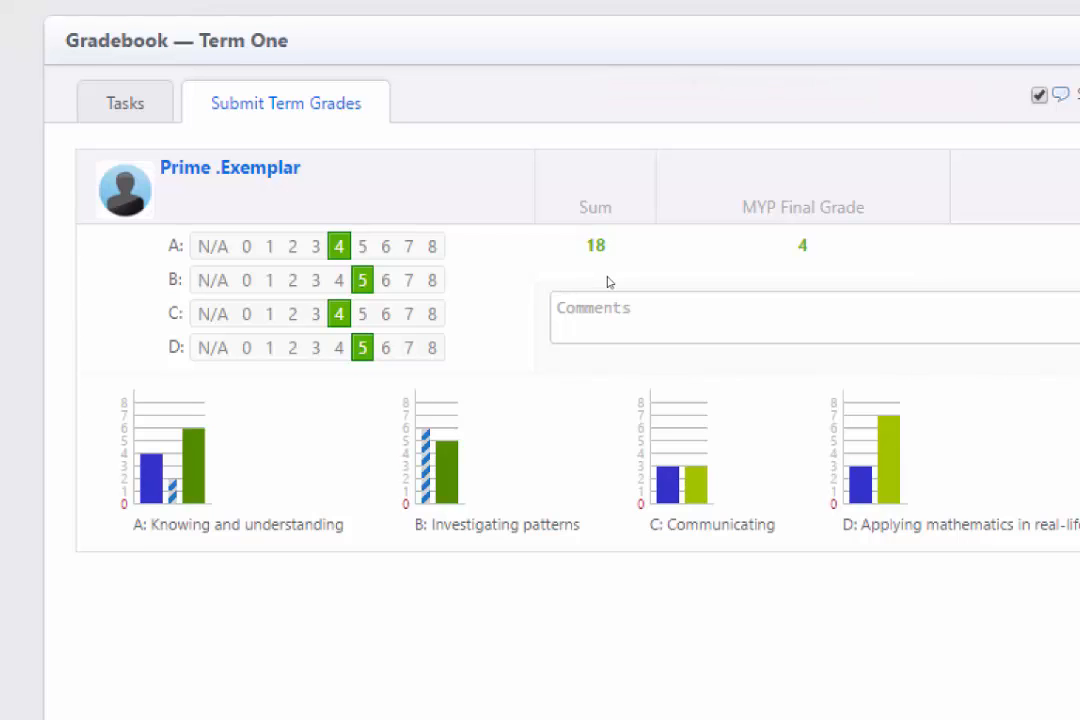
pyautogui.moveTo(828, 268)
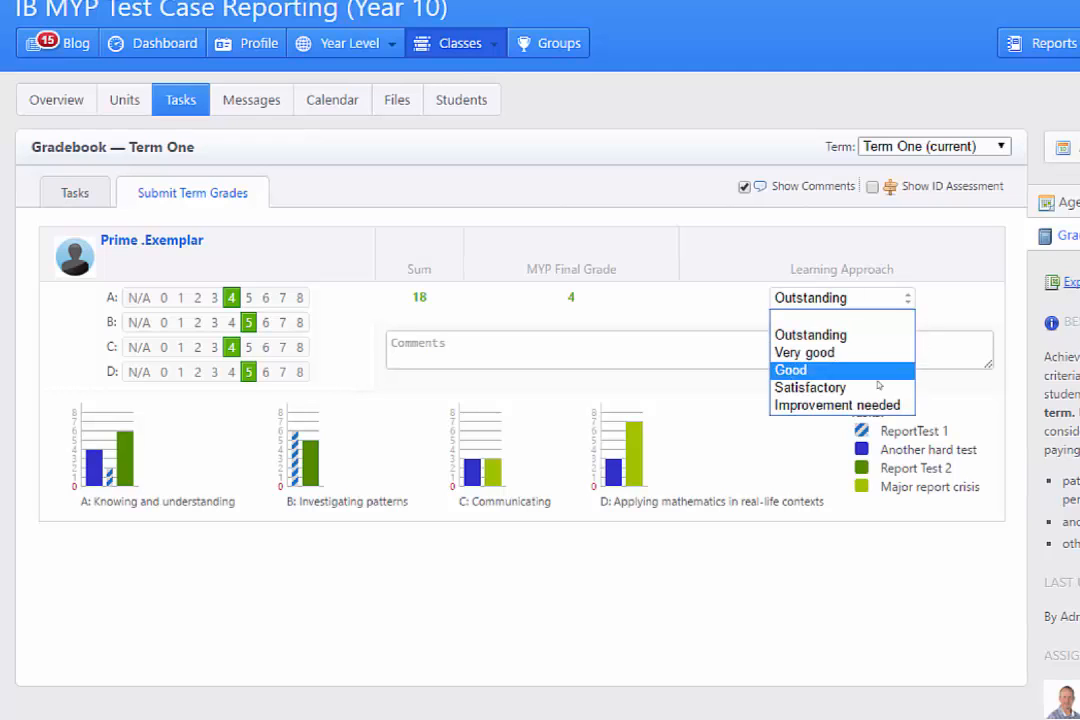
pyautogui.moveTo(840, 404)
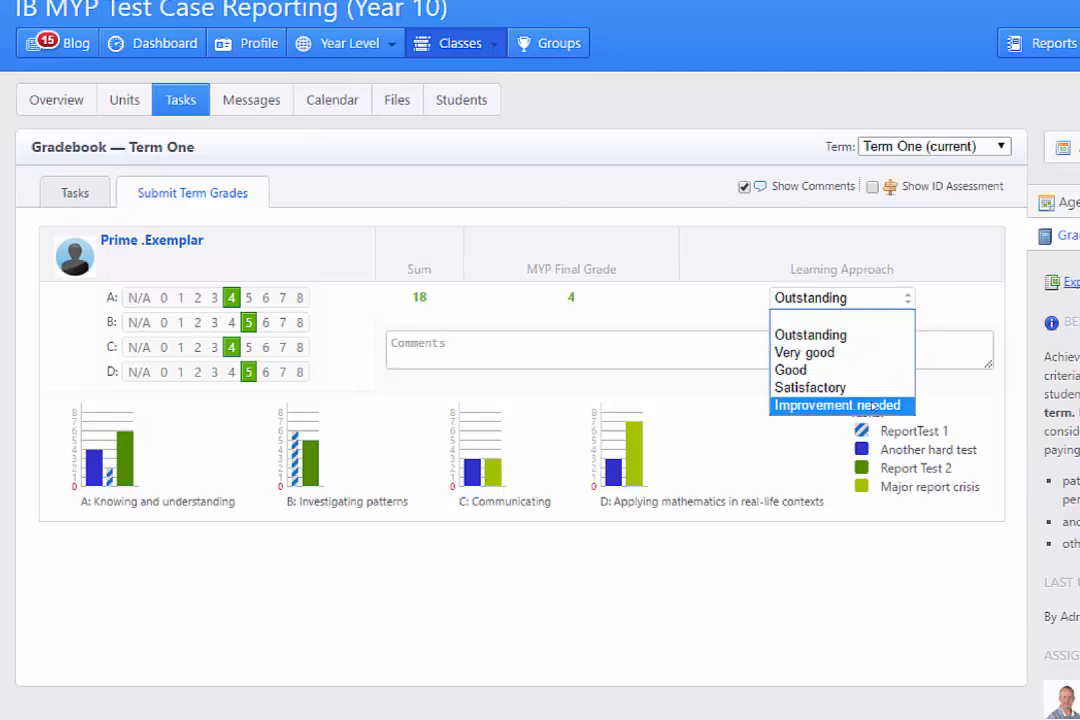
# Step: Set the Learning Approach rating to Very good
pyautogui.click(804, 352)
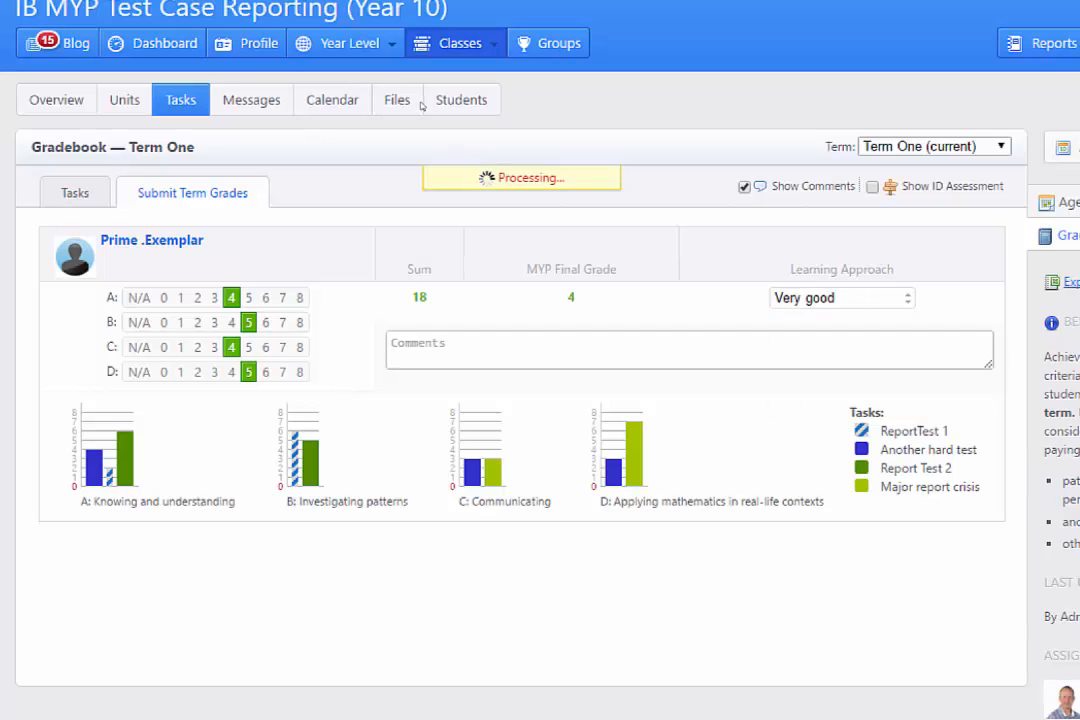